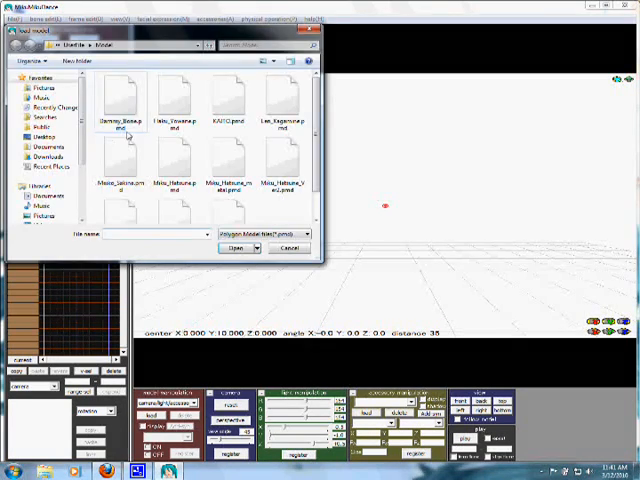
Step: Scroll the model file list to find the Rin Kagamine .pmd model
scroll("down", 3)
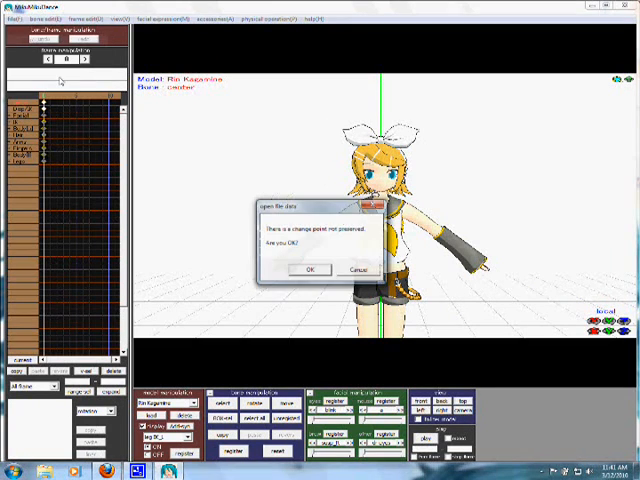
Step: Discard unsaved changes and select 'The Panda Dance' .pmm project file
left_click(311, 269)
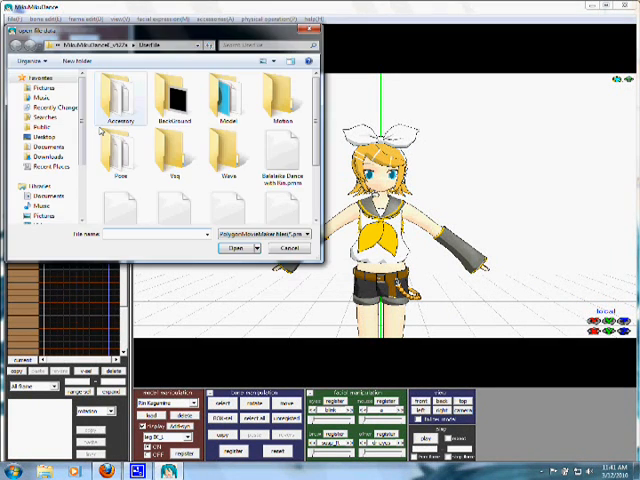
scroll("down", 3)
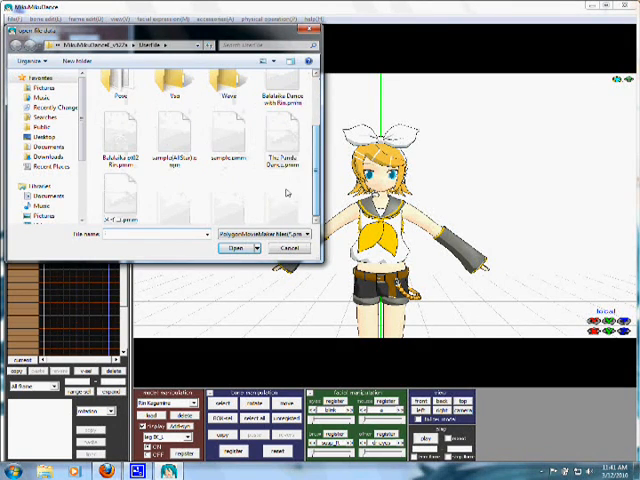
left_click(235, 248)
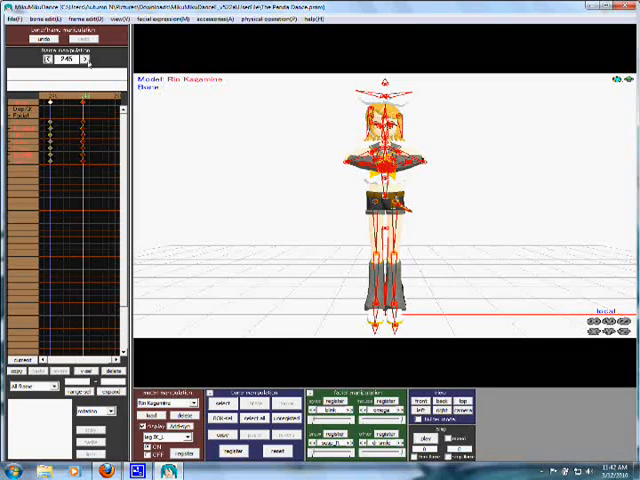
Step: Step forward to the next keyframe, advancing the current frame to 254
left_click(84, 61)
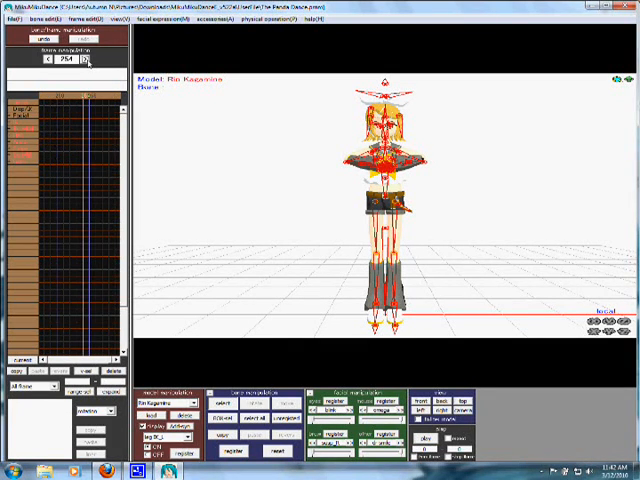